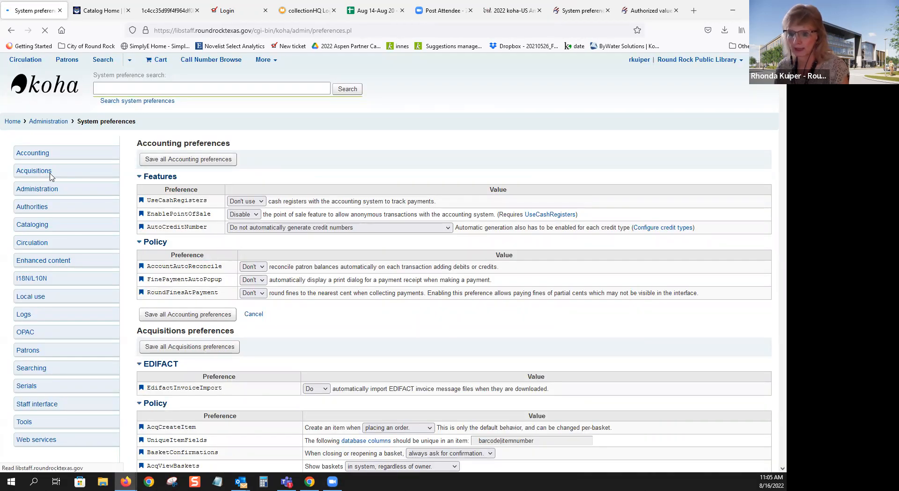
Select Acquisitions in the System preferences sidebar to show EDIFACT and Policy settings
{"action": "left_click", "coordinate": [33, 170]}
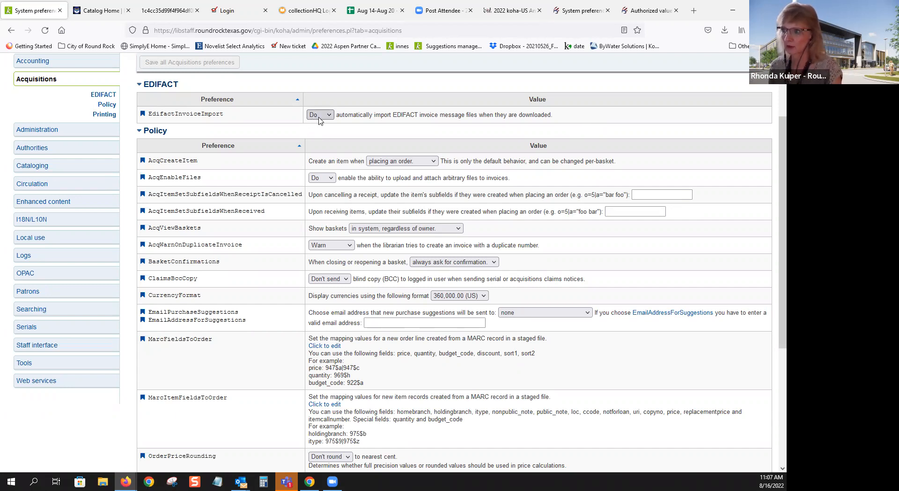
Scroll through the koha-US Acquisitions Policy settings, from item creation to suggestion purging
{"action": "scroll", "scroll_direction": "down", "scroll_amount": 3}
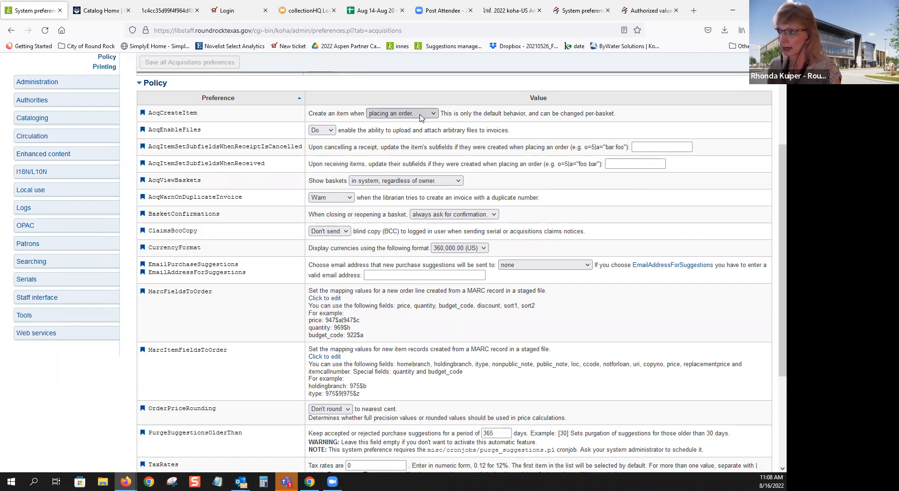
{"action": "mouse_move", "coordinate": [534, 124]}
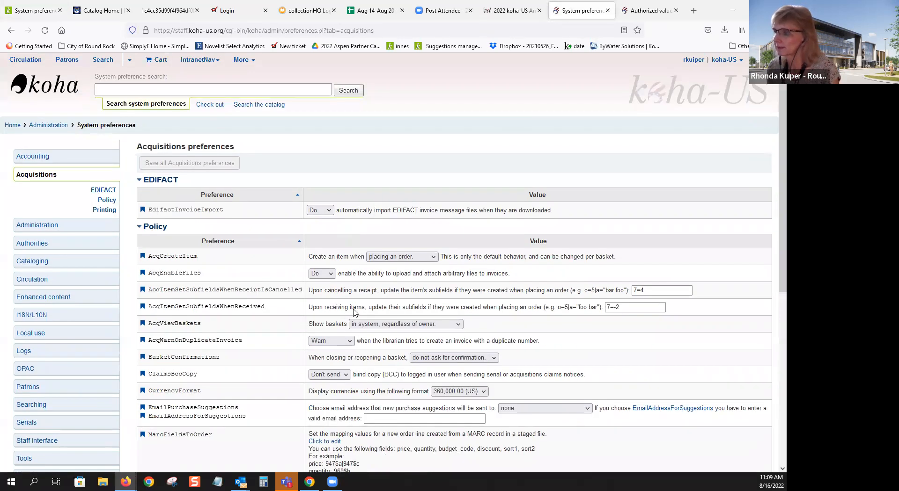
Show the NOT_LOAN authorized values list: In Processing, Ordered, Not For Loan, Staff Collection
{"action": "scroll", "scroll_direction": "down", "scroll_amount": 3}
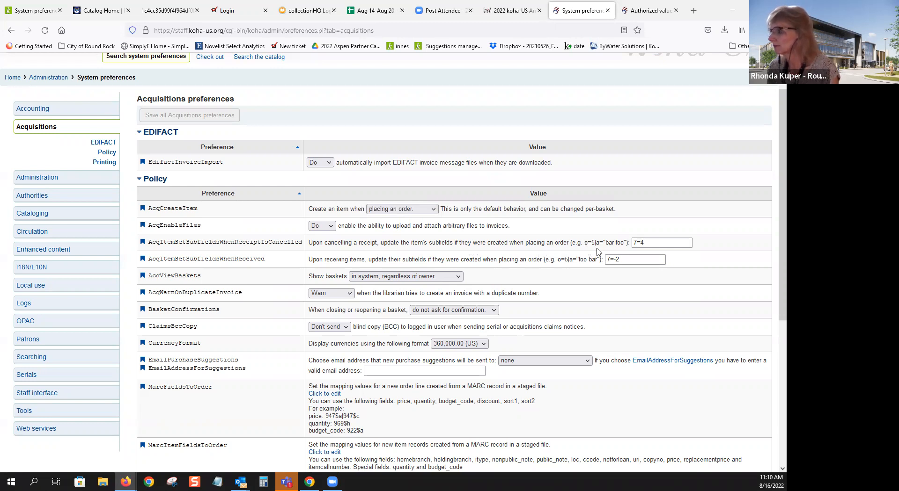
{"action": "left_click", "coordinate": [647, 10]}
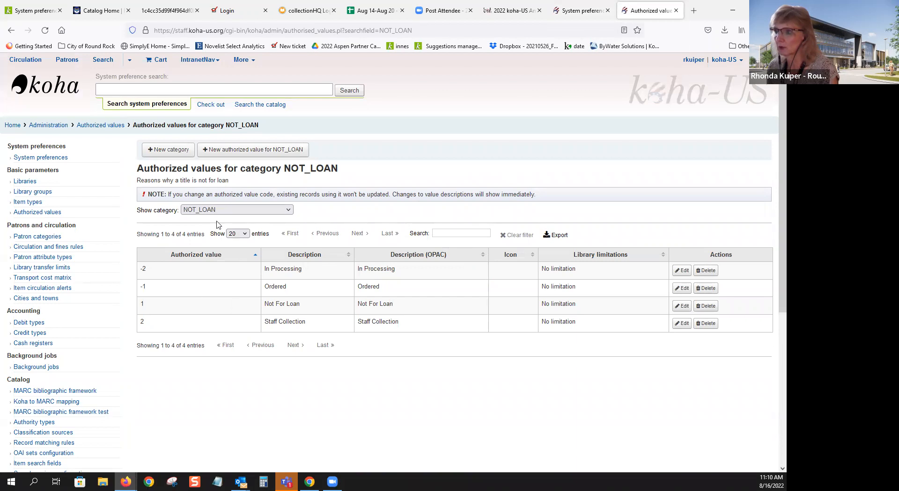
{"action": "left_click", "coordinate": [580, 11]}
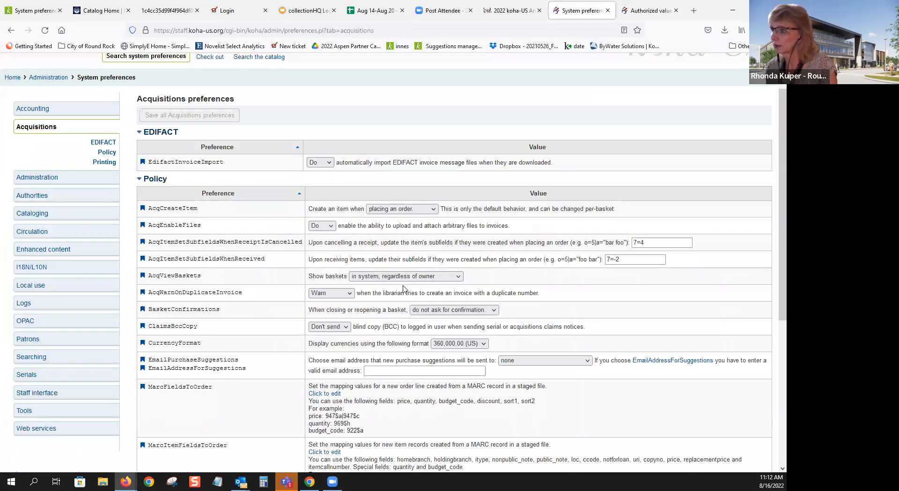
Enter code 4 for a new NOT_LOAN authorized value and move to its description
{"action": "scroll", "scroll_direction": "down", "scroll_amount": 3}
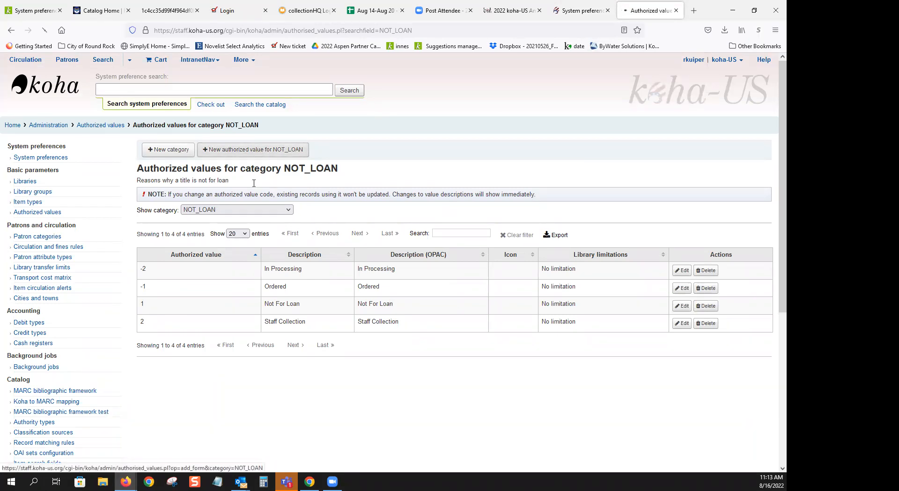
{"action": "left_click", "coordinate": [252, 149]}
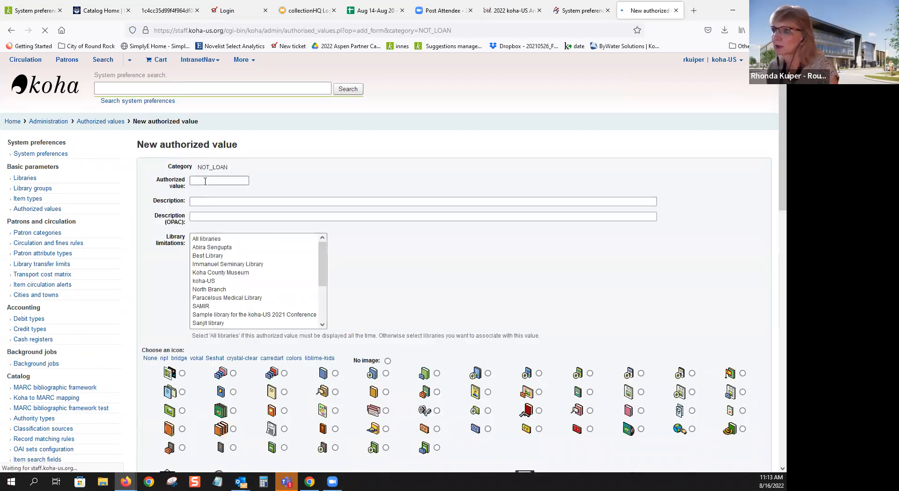
{"action": "type", "text": "4"}
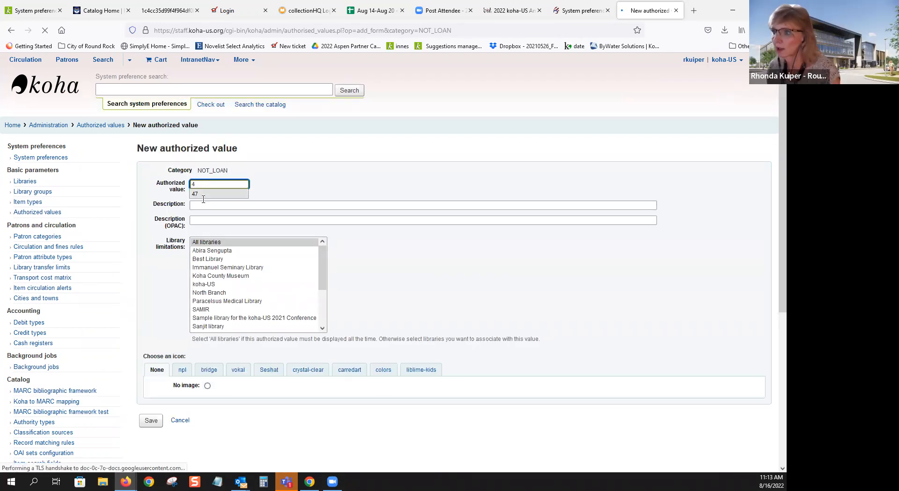
{"action": "left_click", "coordinate": [424, 205]}
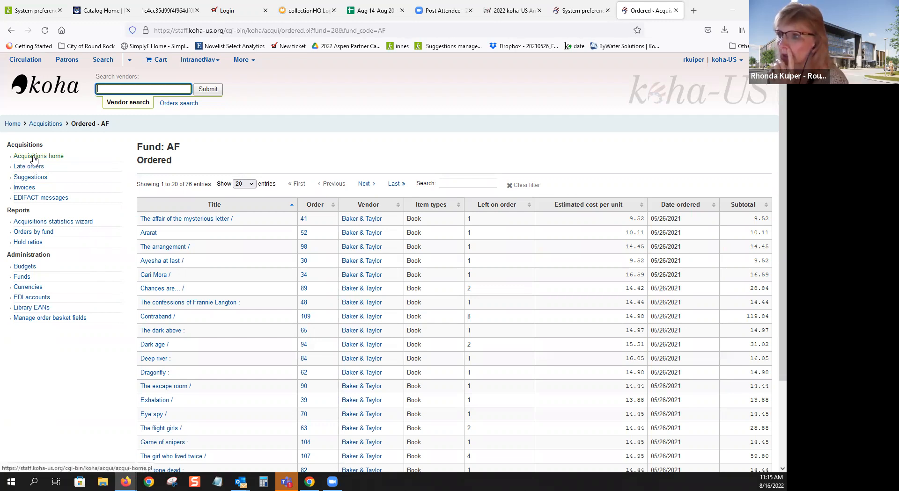
Search Acquisitions vendors for 'baker' to list Baker & Taylor's five baskets
{"action": "left_click", "coordinate": [39, 156]}
{"action": "type", "text": "baker"}
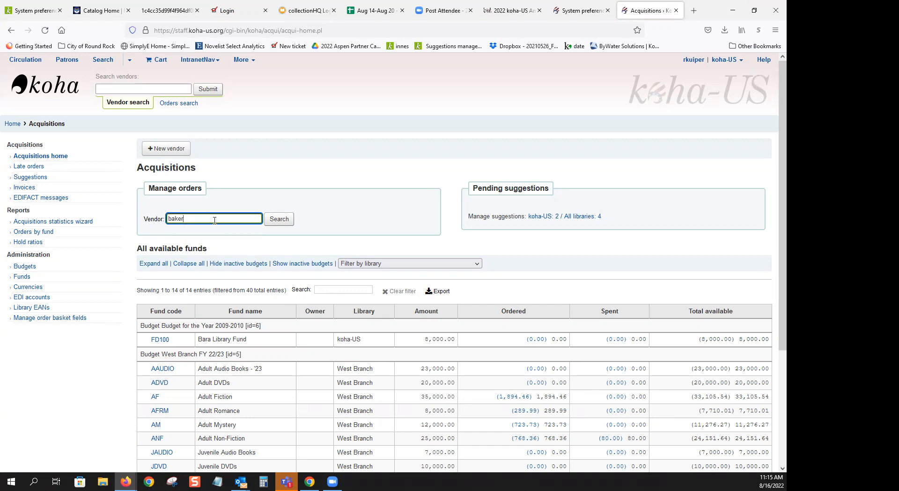
{"action": "left_click", "coordinate": [279, 219]}
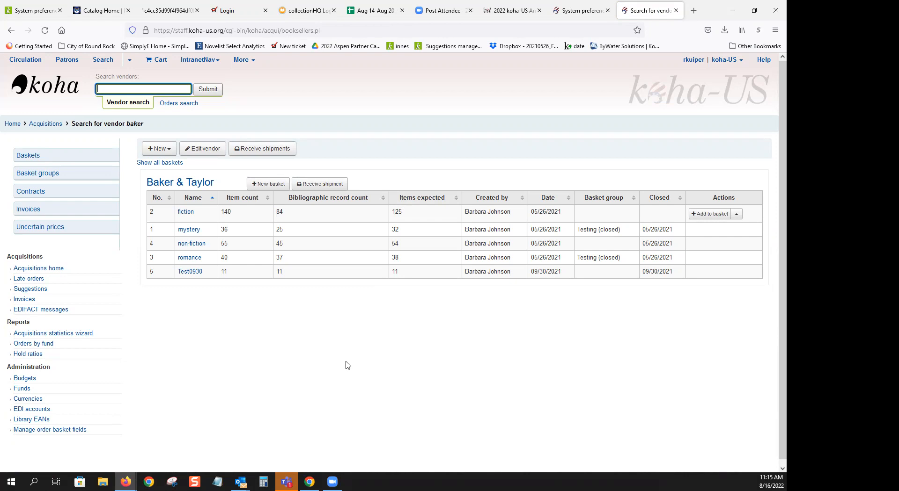
{"action": "left_click", "coordinate": [188, 230]}
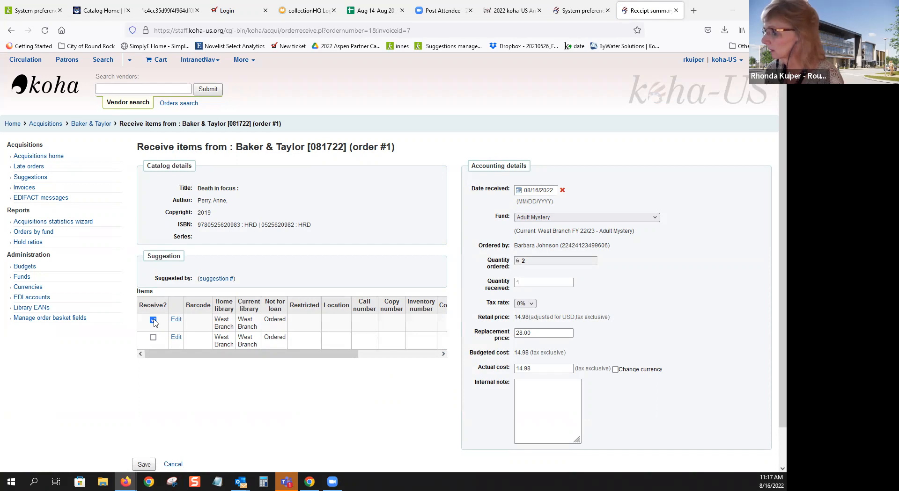
Tick Receive? for the first copy of 'Death in focus', quantity 1
{"action": "left_click", "coordinate": [143, 464]}
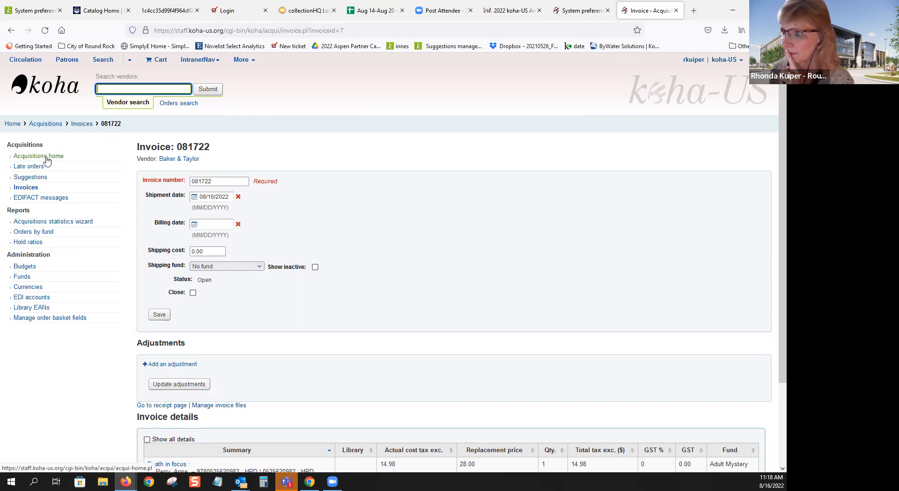
Switch browser tabs with invoice 081722 for Baker & Taylor still open
{"action": "left_click", "coordinate": [580, 10]}
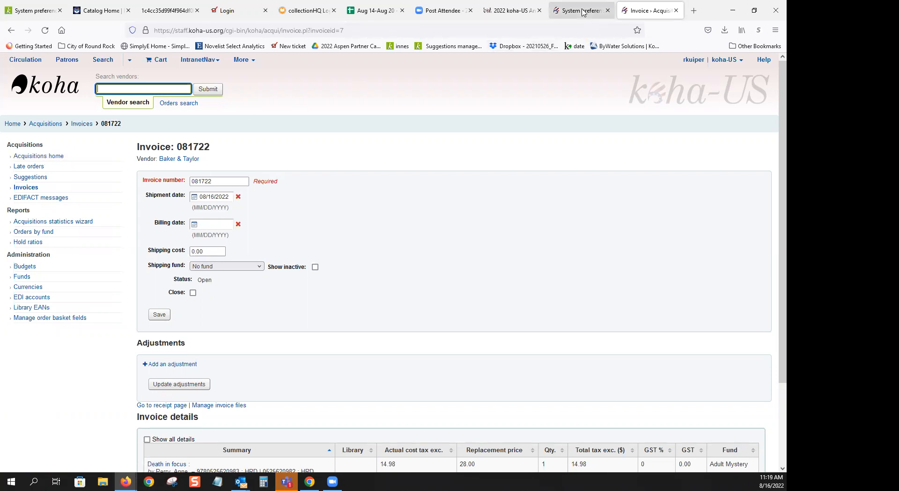
{"action": "left_click", "coordinate": [579, 11]}
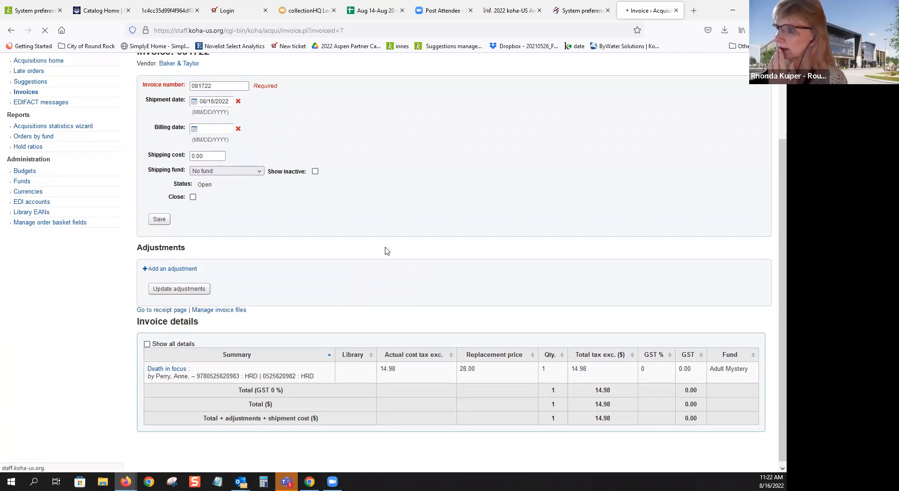
Return to the Baker & Taylor receipt page for invoice 081722
{"action": "left_click", "coordinate": [161, 310]}
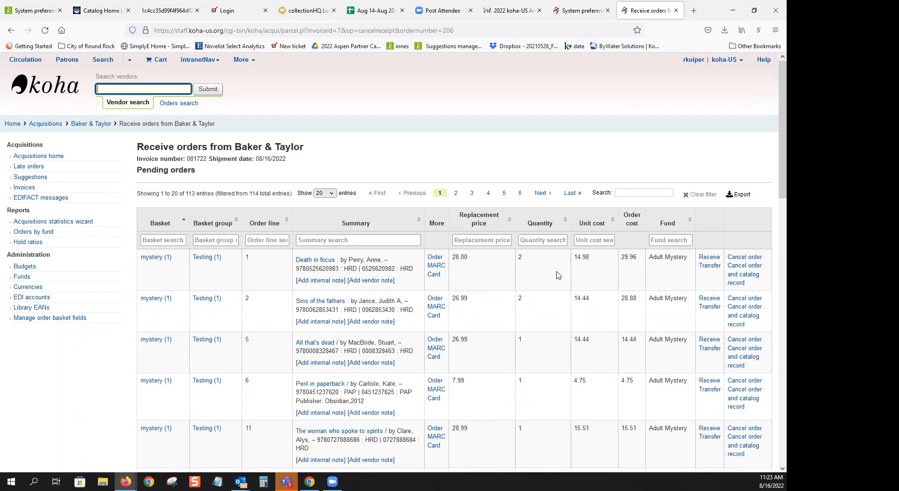
Open the 'Death in focus' catalog record to view its Cancelled and Ordered items
{"action": "left_click", "coordinate": [314, 260]}
{"action": "type", "text": "harry potter"}
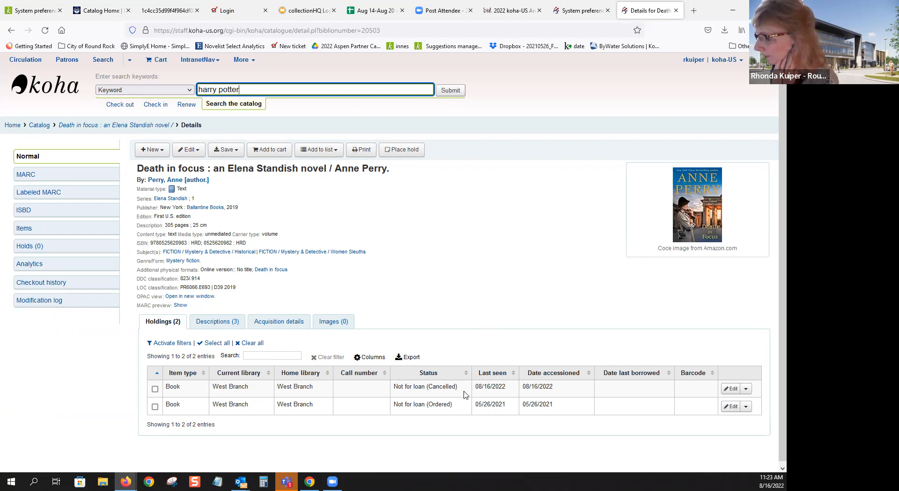
{"action": "mouse_move", "coordinate": [478, 299]}
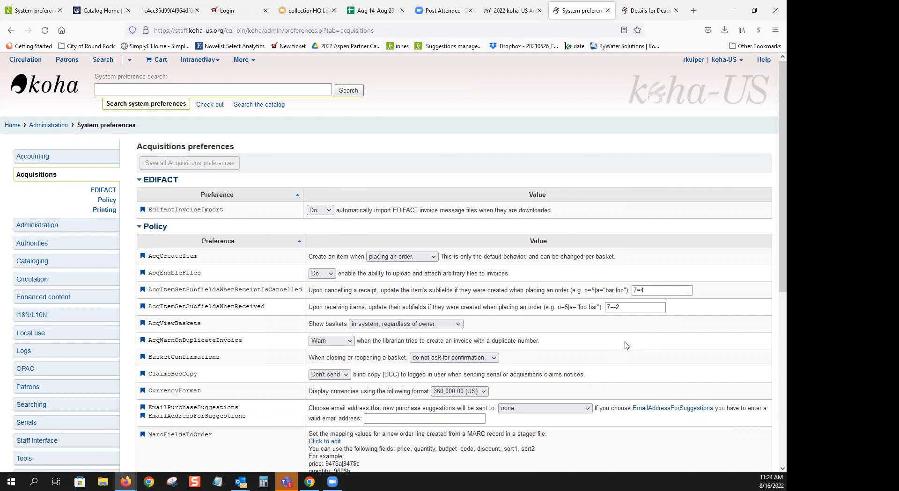
{"action": "left_click", "coordinate": [404, 277]}
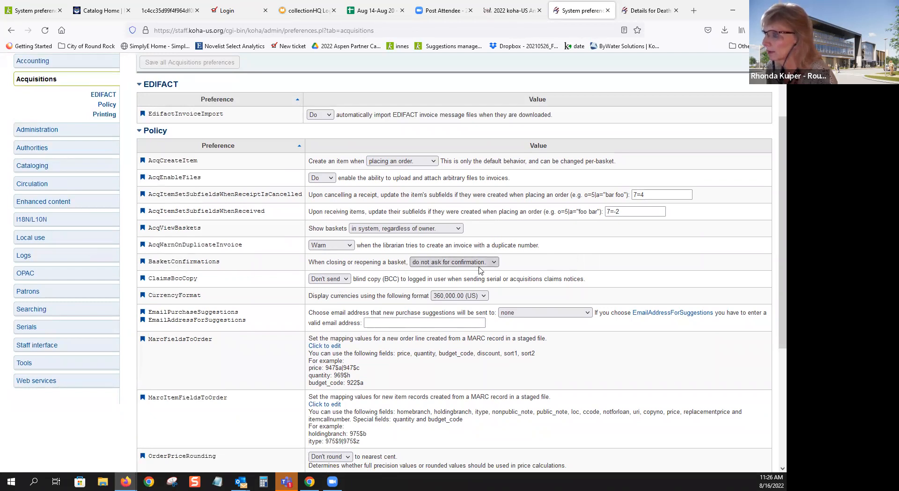
{"action": "mouse_move", "coordinate": [525, 266]}
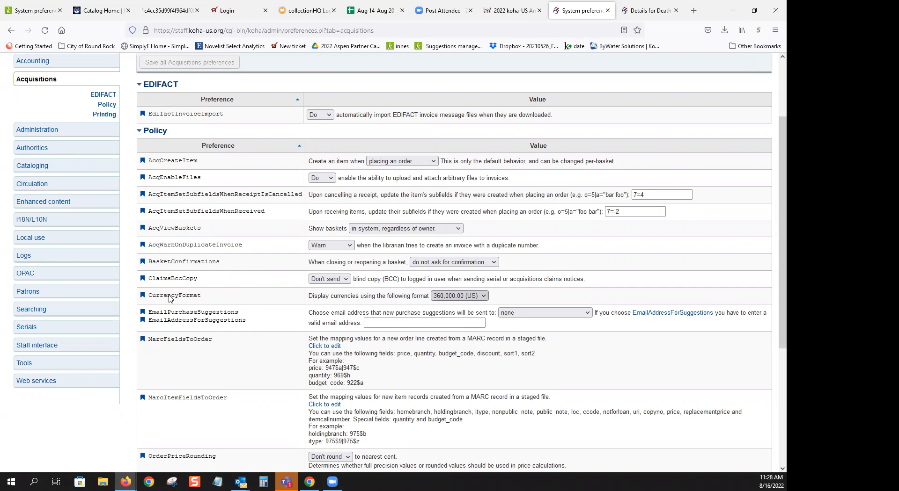
{"action": "scroll", "scroll_direction": "down", "scroll_amount": 3}
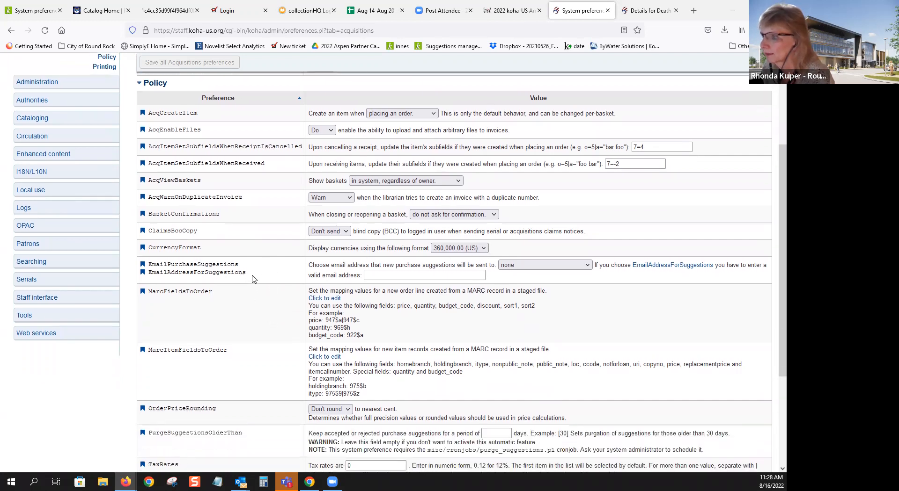
{"action": "left_click", "coordinate": [543, 264]}
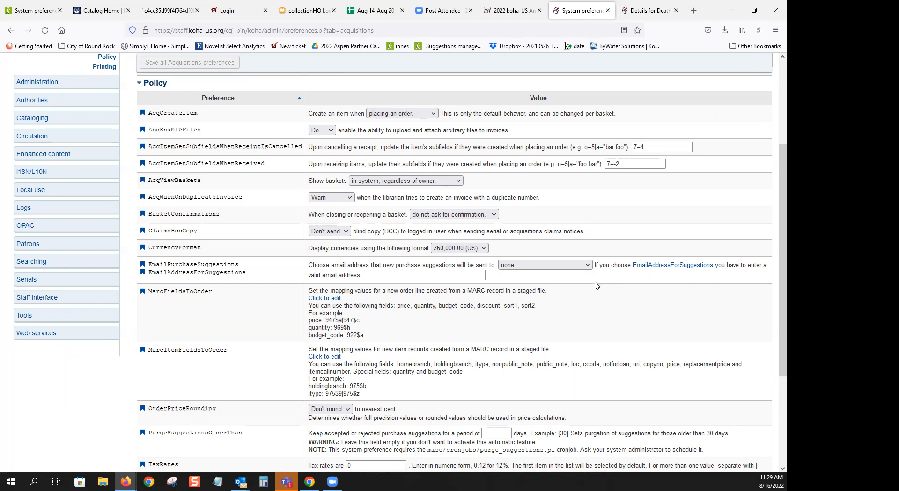
{"action": "mouse_move", "coordinate": [505, 288]}
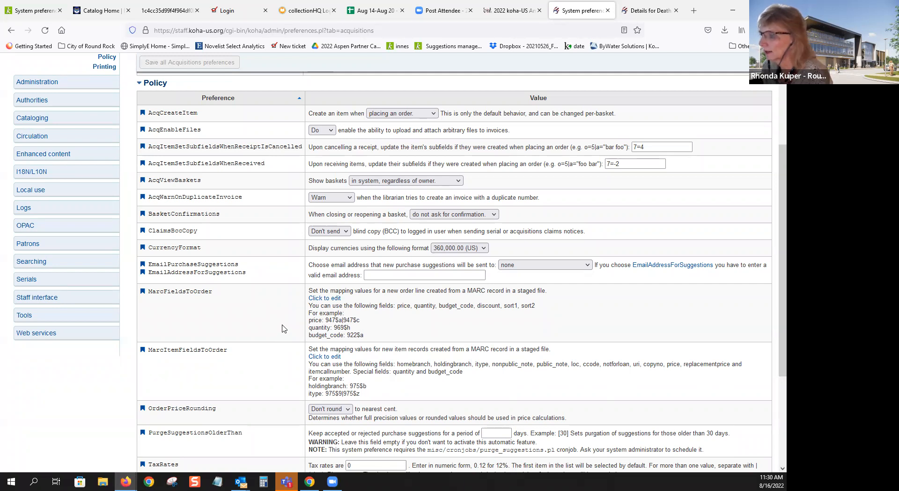
Expand the MarcFieldsToOrder editor showing price 975$p, quantity 975$q, budget_code 975$h
{"action": "left_click", "coordinate": [324, 299]}
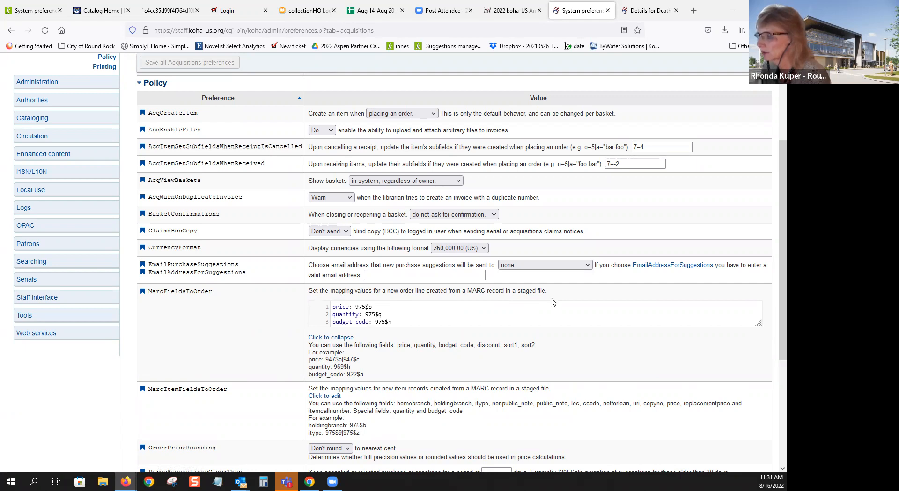
{"action": "mouse_move", "coordinate": [377, 332]}
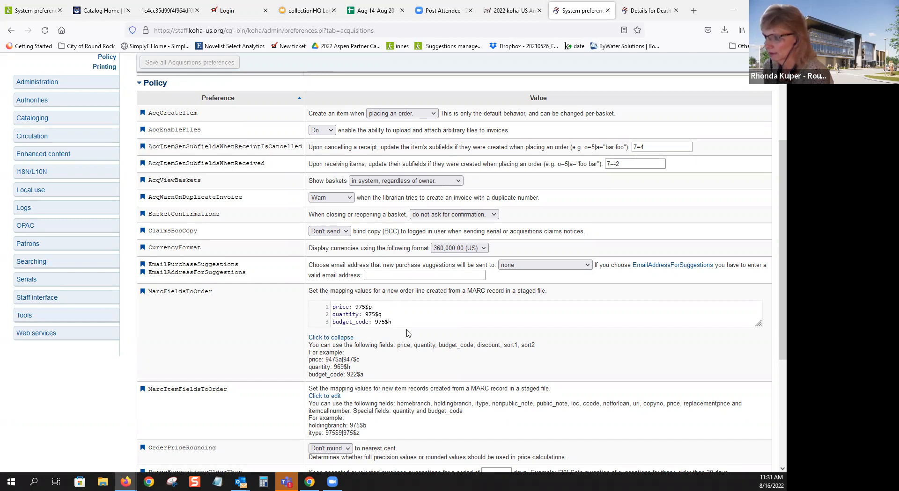
{"action": "mouse_move", "coordinate": [724, 338]}
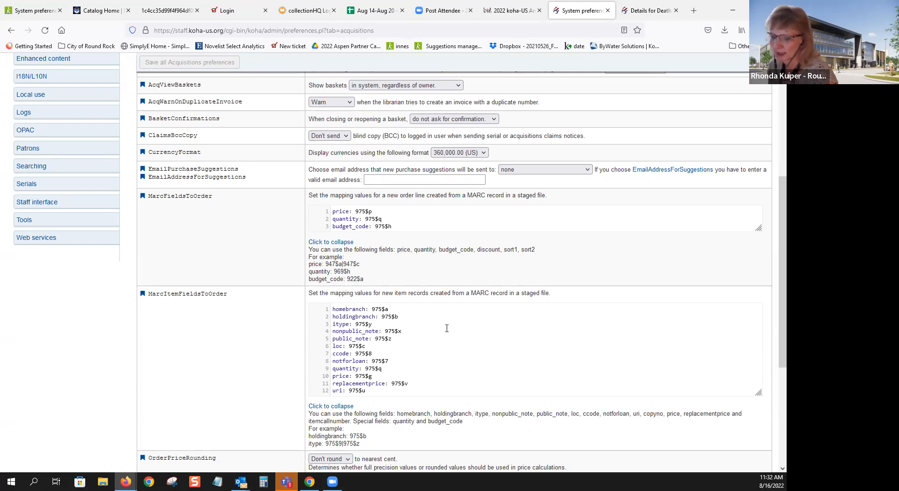
{"action": "scroll", "scroll_direction": "down", "scroll_amount": 3}
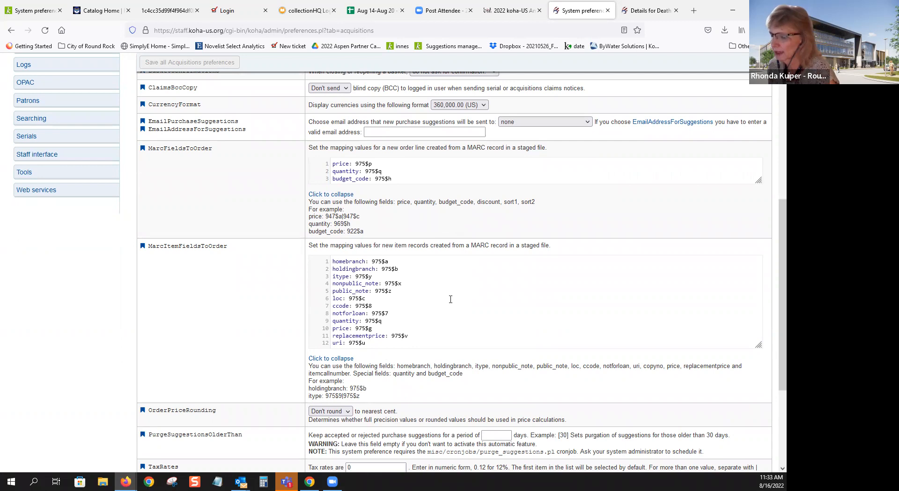
{"action": "scroll", "scroll_direction": "down", "scroll_amount": 3}
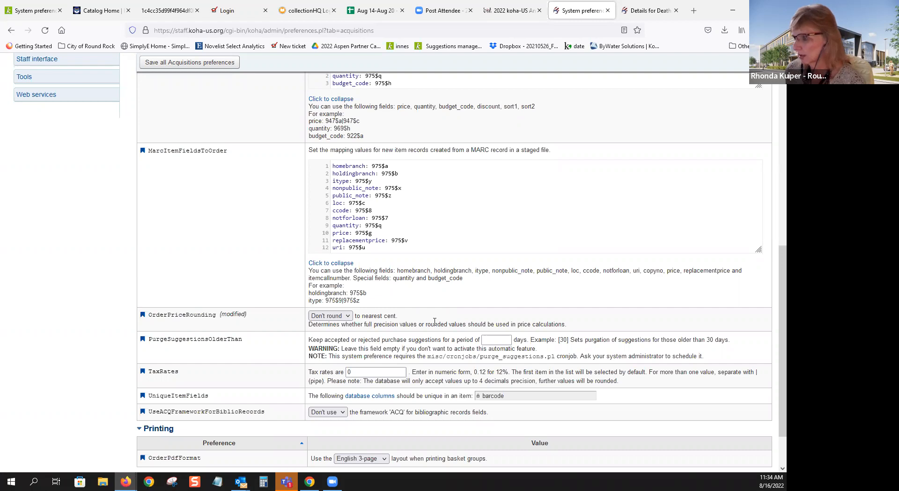
{"action": "mouse_move", "coordinate": [426, 316]}
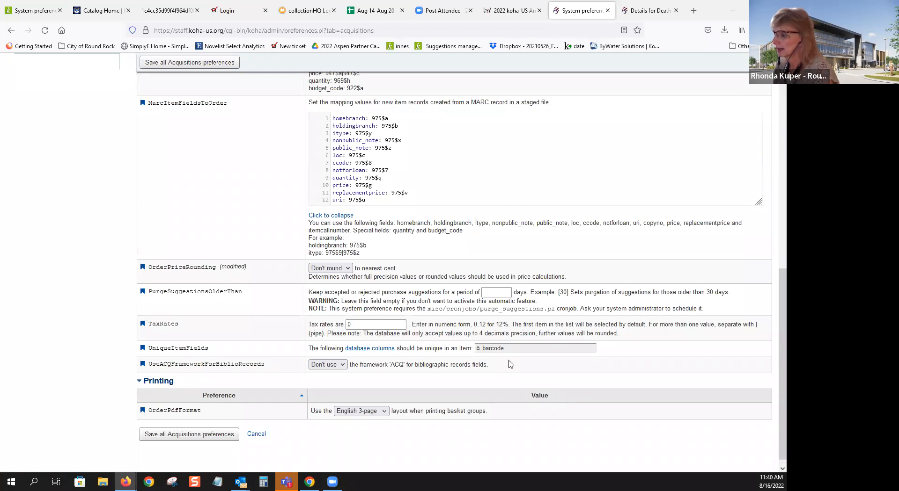
Open the database schema documentation for the items table columns
{"action": "left_click", "coordinate": [582, 10]}
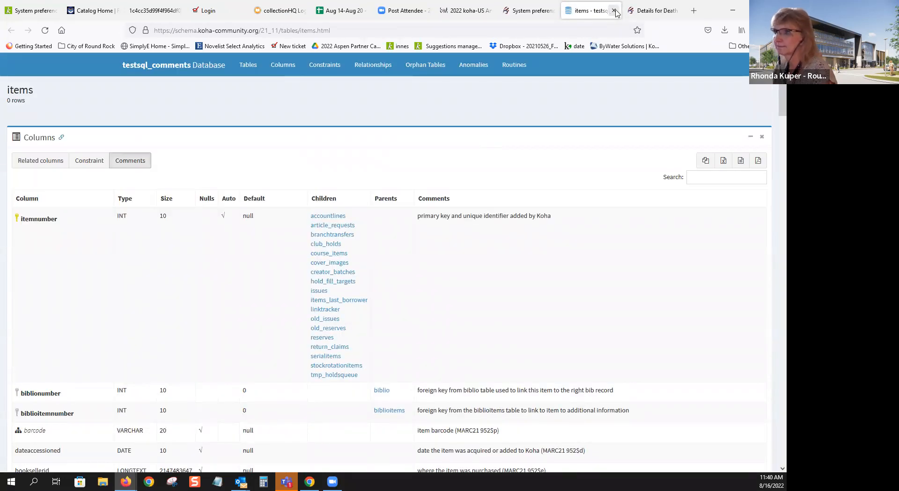
{"action": "mouse_move", "coordinate": [613, 12]}
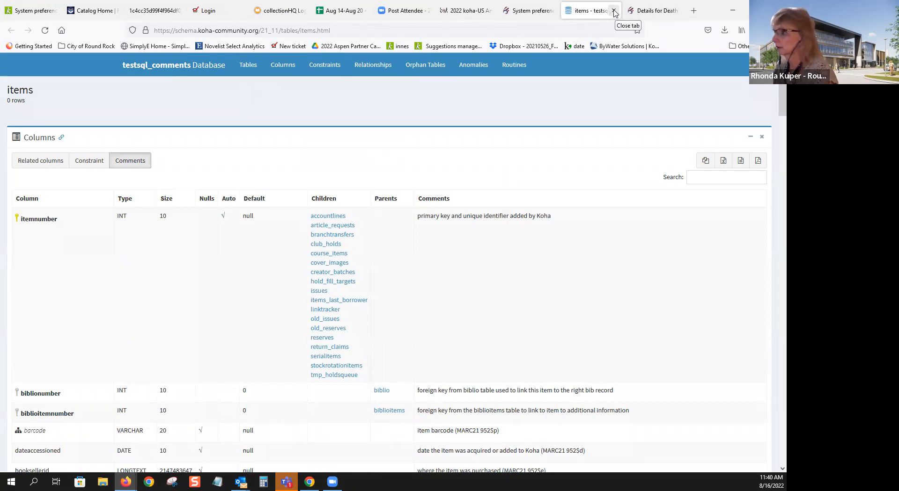
Close the schema.koha-community.org tab and return to the Acquisitions preferences
{"action": "left_click", "coordinate": [613, 11]}
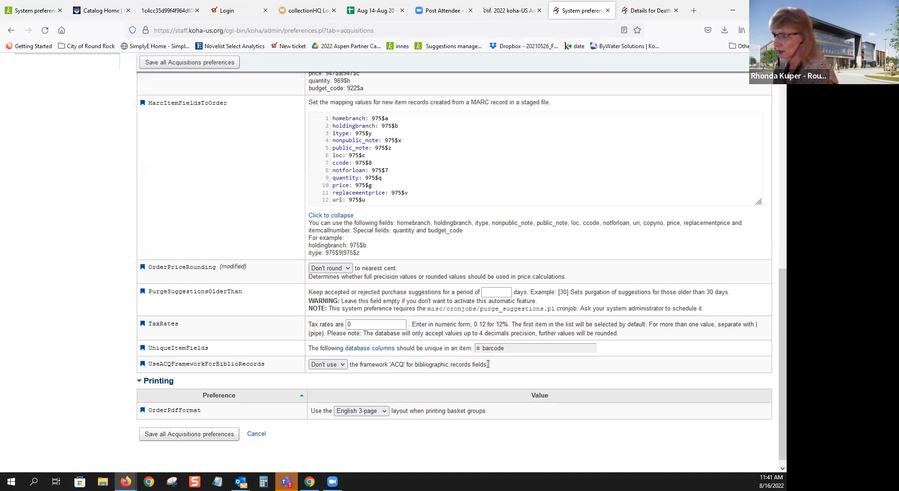
{"action": "mouse_move", "coordinate": [289, 366]}
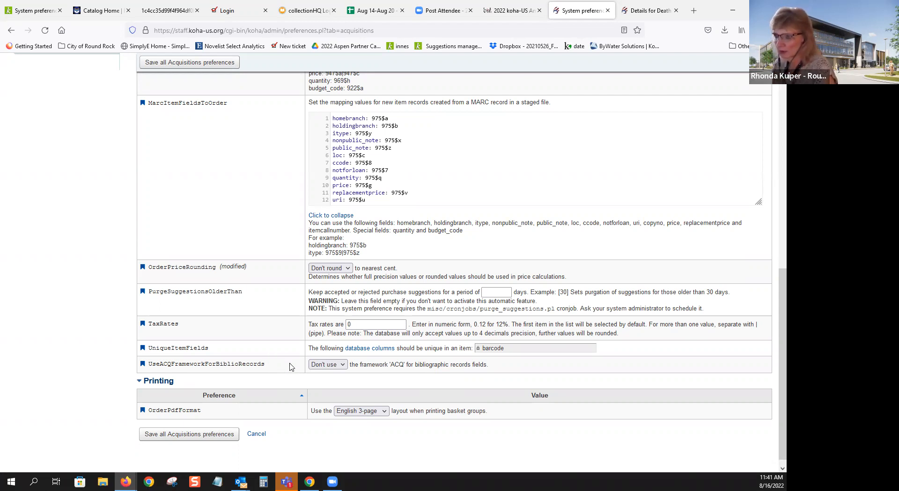
{"action": "left_click", "coordinate": [360, 410]}
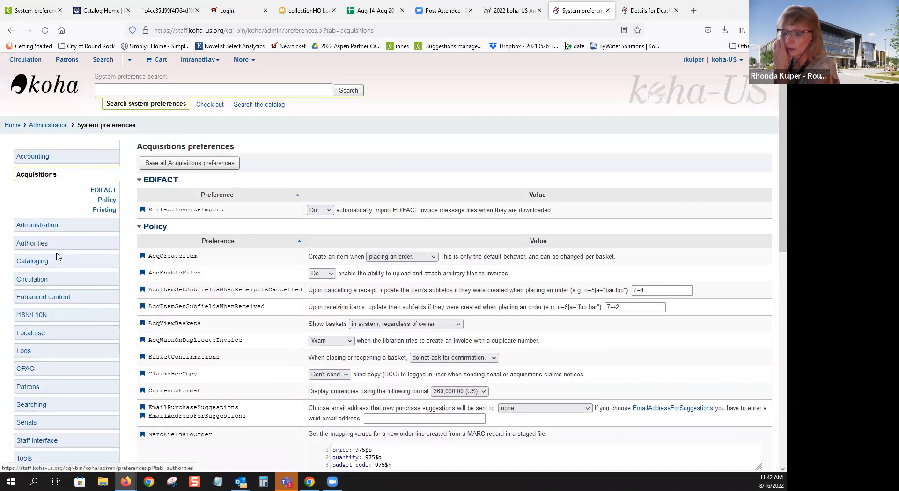
Search system preferences for 'suggestion' and scroll through the results
{"action": "type", "text": "suggestion"}
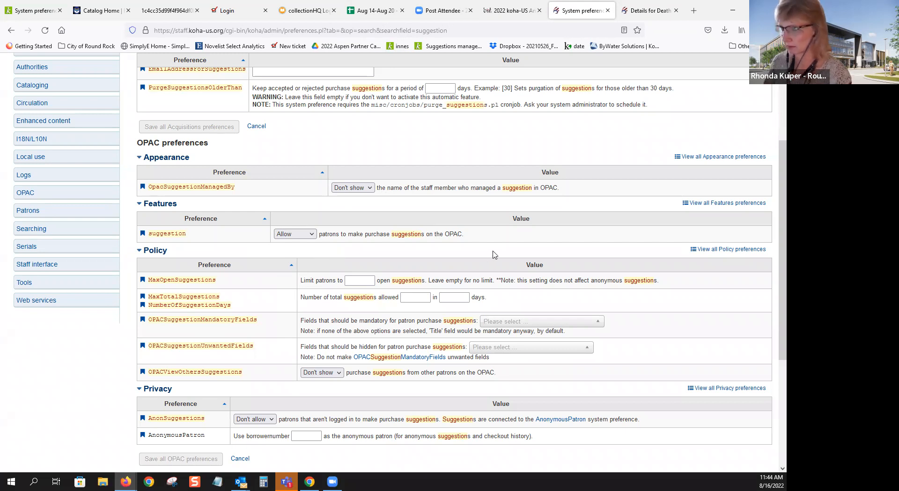
{"action": "scroll", "scroll_direction": "down", "scroll_amount": 3}
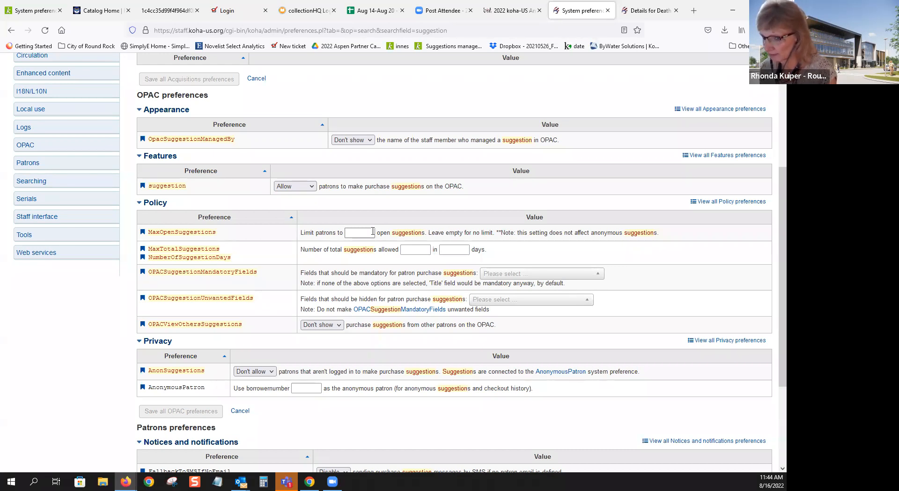
{"action": "mouse_move", "coordinate": [279, 222]}
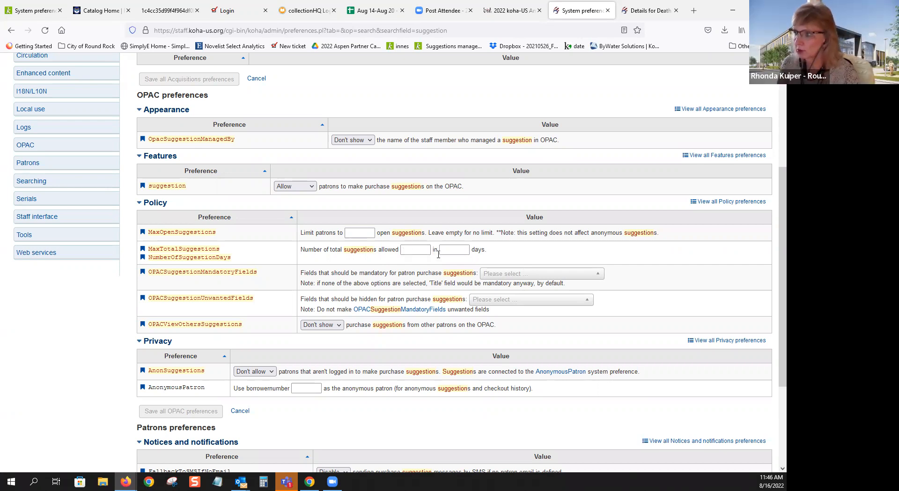
Add Item type to Author and Title in OPACSuggestionMandatoryFields
{"action": "left_click", "coordinate": [454, 250]}
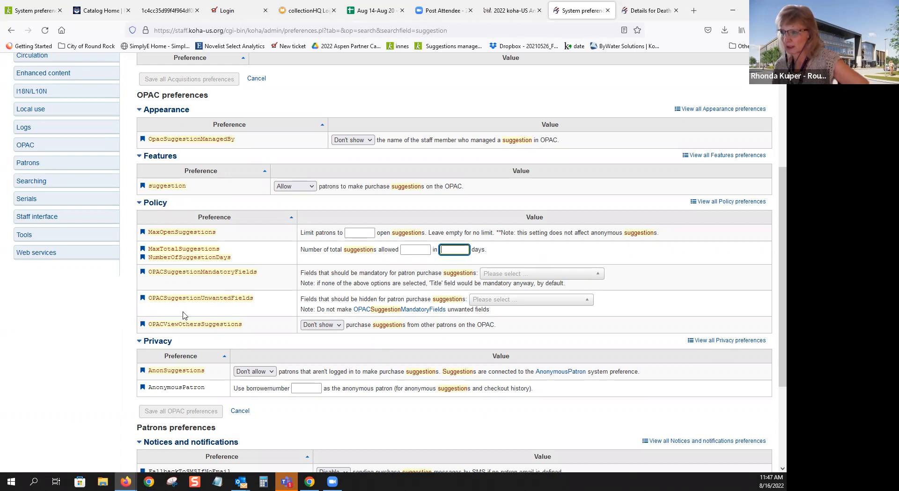
{"action": "left_click", "coordinate": [538, 273]}
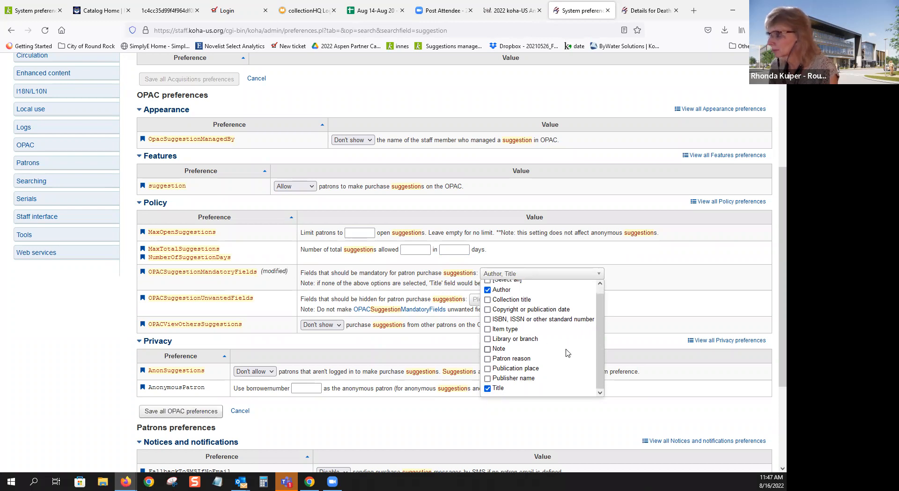
{"action": "left_click", "coordinate": [507, 330]}
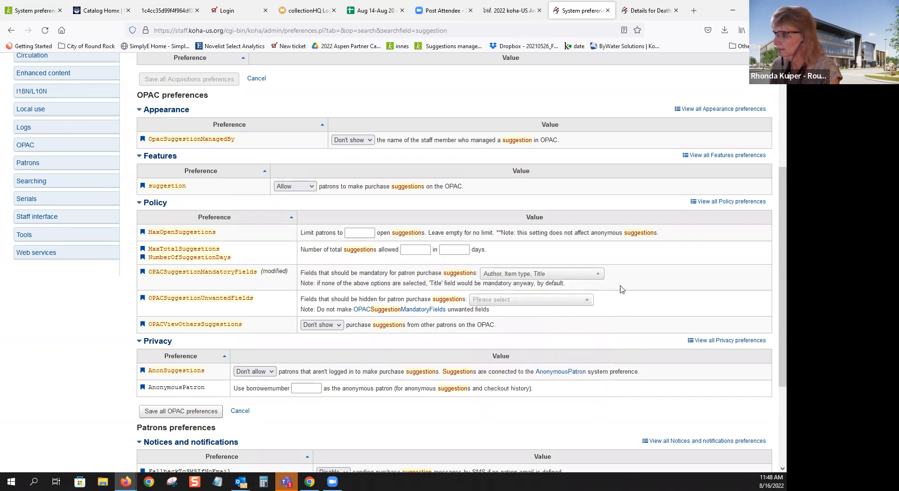
{"action": "left_click", "coordinate": [530, 299]}
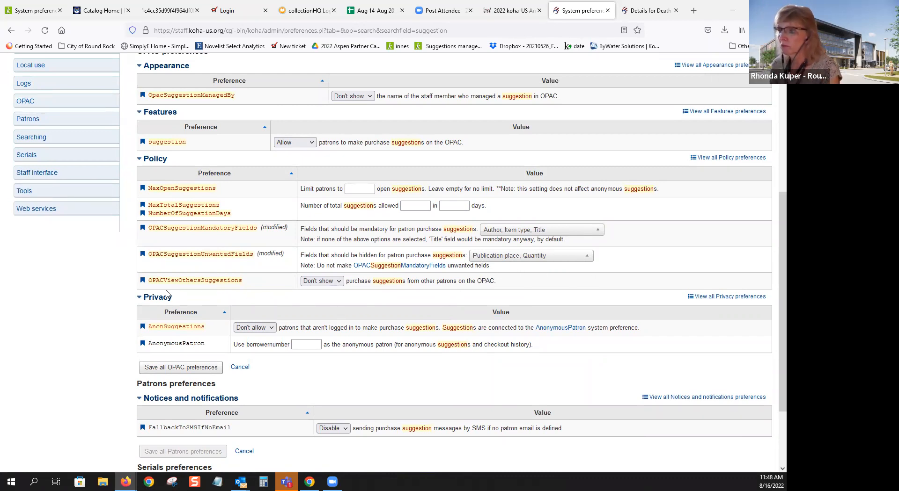
Close the OPACSuggestionUnwantedFields list with Publication place and Quantity hidden
{"action": "left_click", "coordinate": [321, 281]}
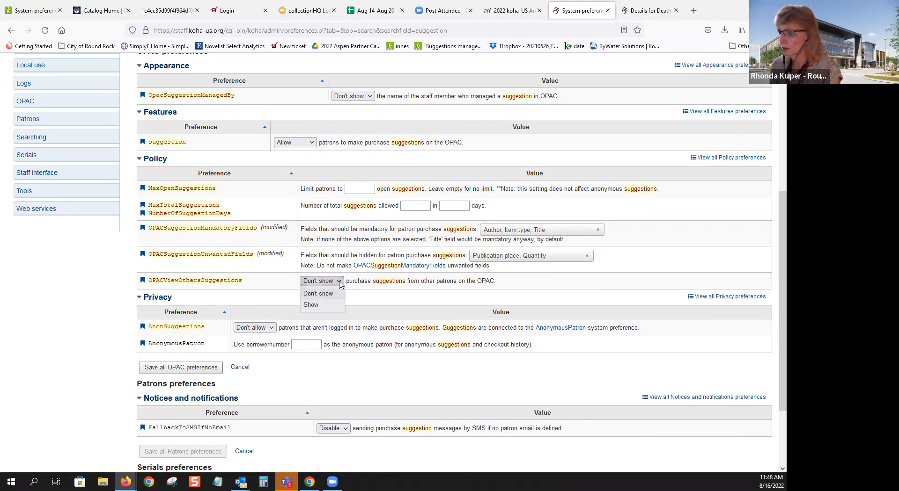
{"action": "left_click", "coordinate": [321, 281]}
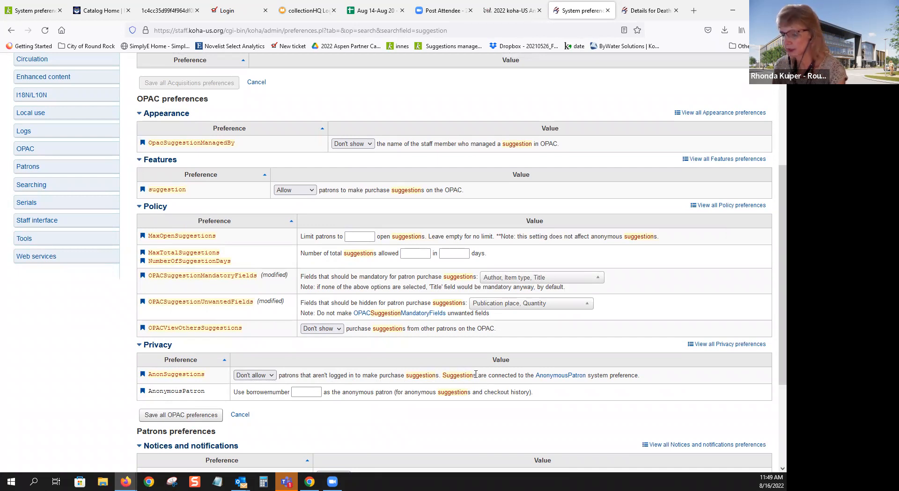
{"action": "mouse_move", "coordinate": [471, 389]}
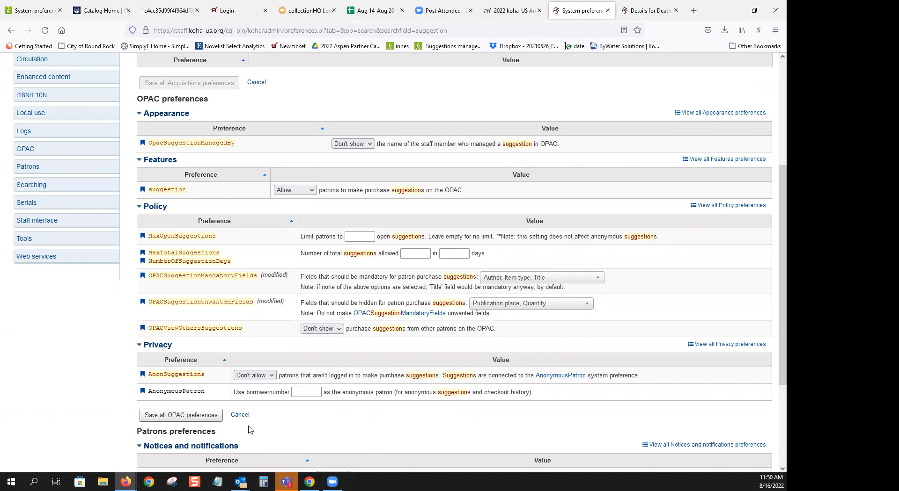
{"action": "mouse_move", "coordinate": [251, 333]}
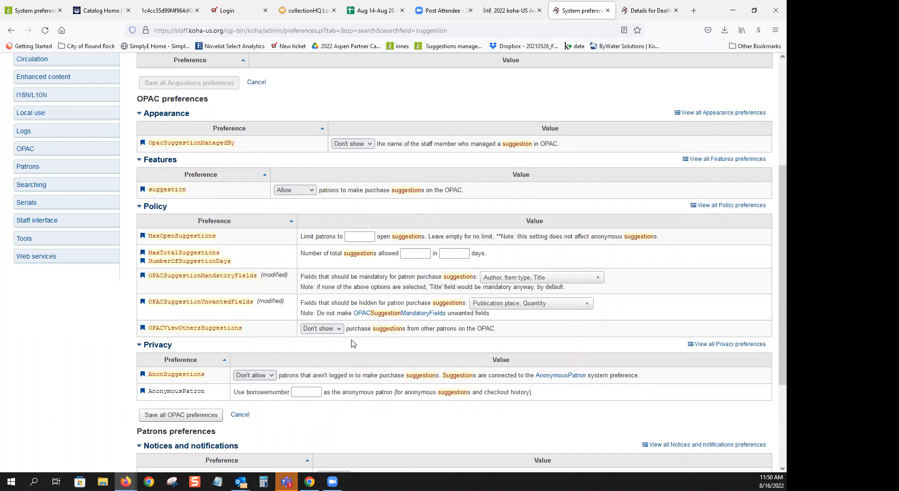
Switch to the staff client tab showing 'Death in focus' by Anne Perry
{"action": "left_click", "coordinate": [180, 414]}
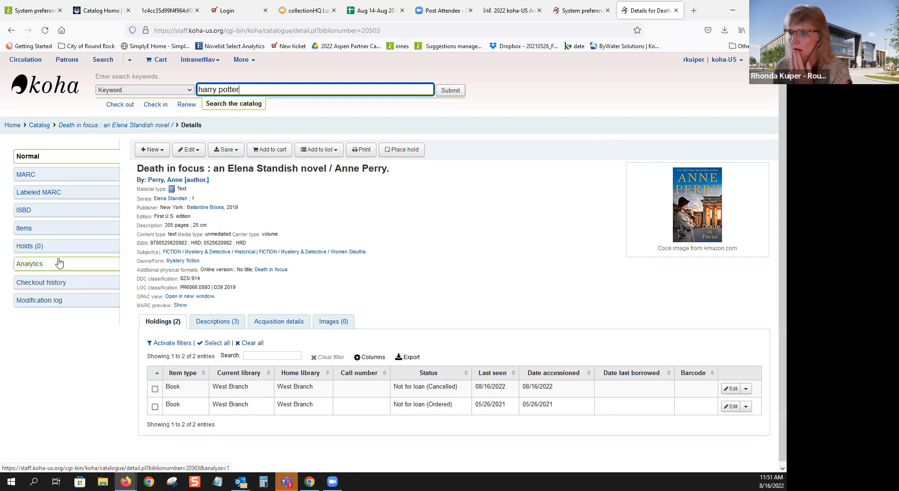
{"action": "left_click", "coordinate": [522, 10]}
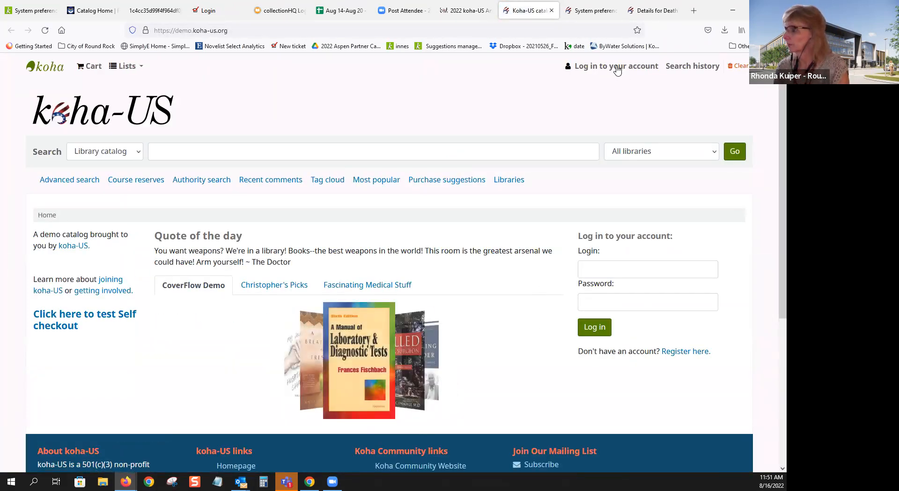
{"action": "type", "text": "rkuiper"}
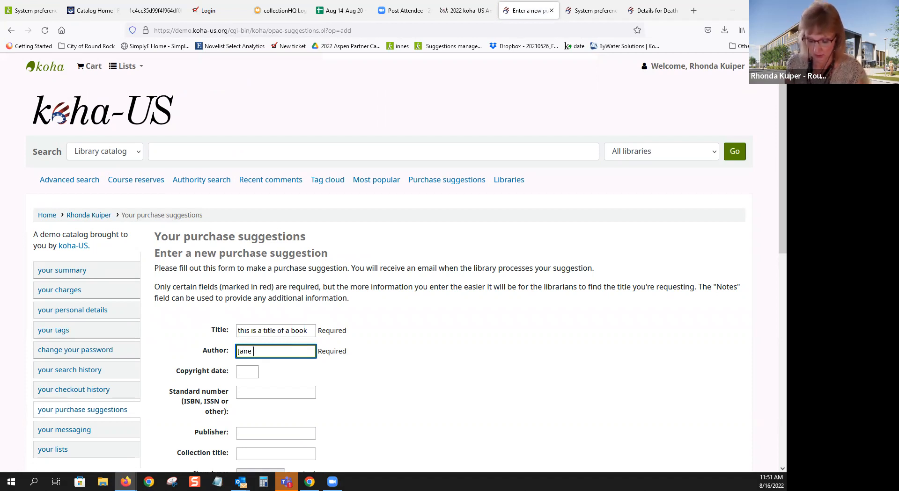
Choose a reason for suggesting 'this is a title of a book' by Jane Doe
{"action": "left_click", "coordinate": [294, 230]}
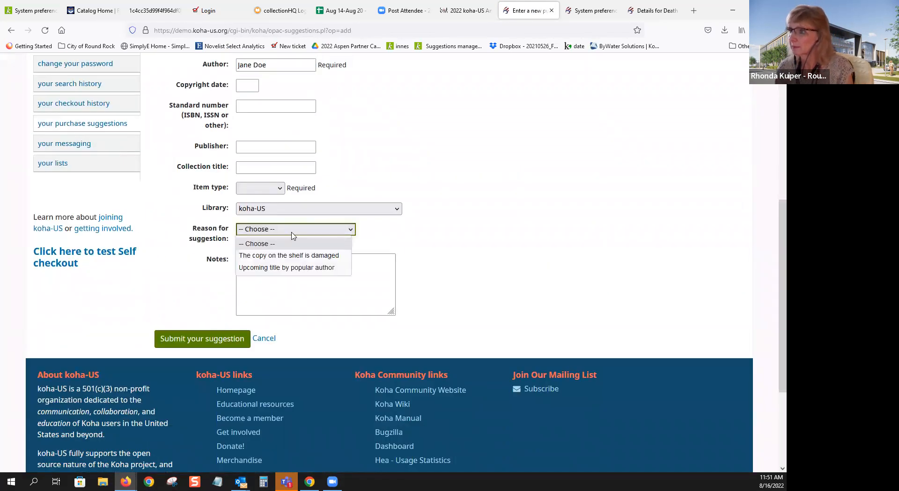
{"action": "left_click", "coordinate": [202, 338]}
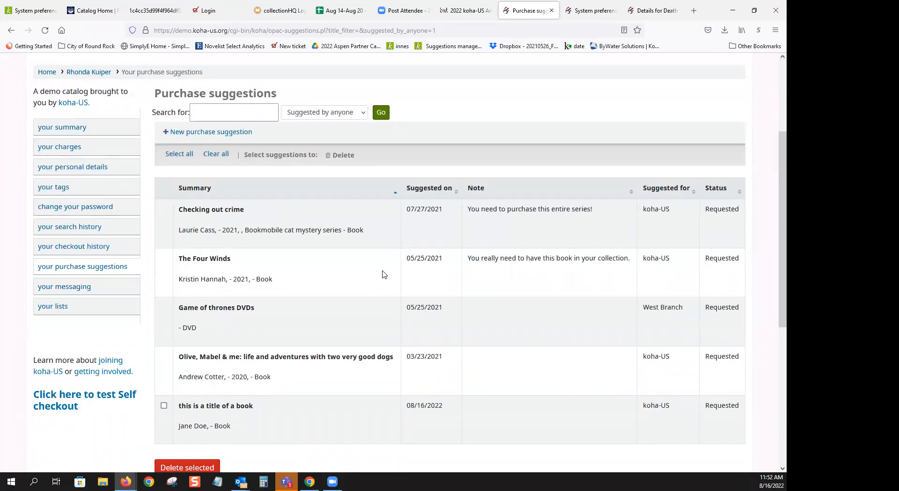
Review the purchase suggestions list and switch back to the staff preferences tab
{"action": "scroll", "scroll_direction": "down", "scroll_amount": 3}
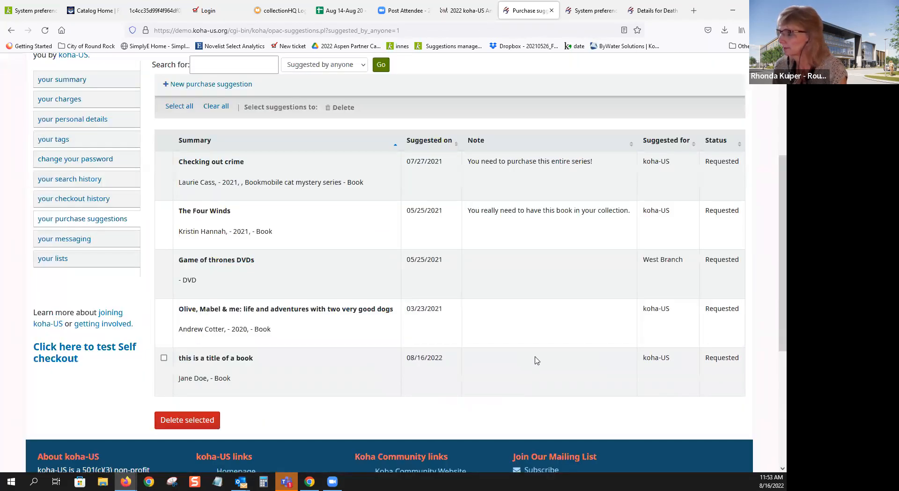
{"action": "left_click", "coordinate": [590, 10]}
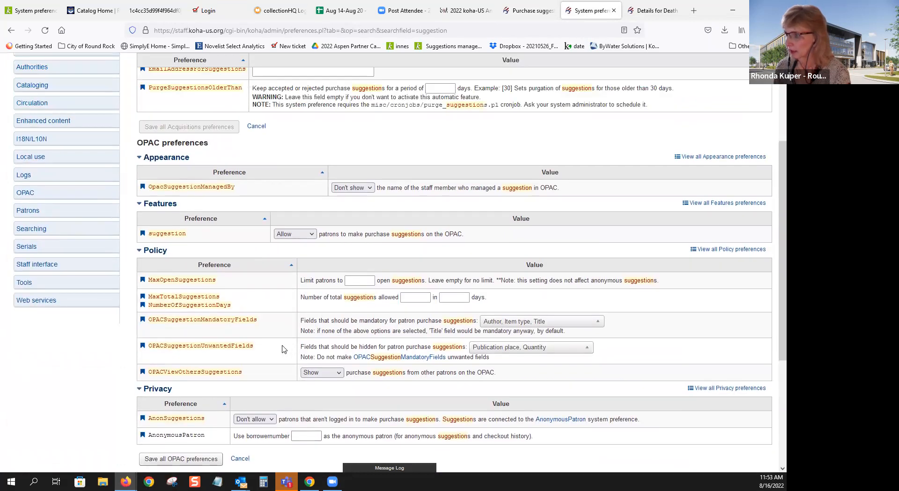
{"action": "scroll", "scroll_direction": "up", "scroll_amount": 3}
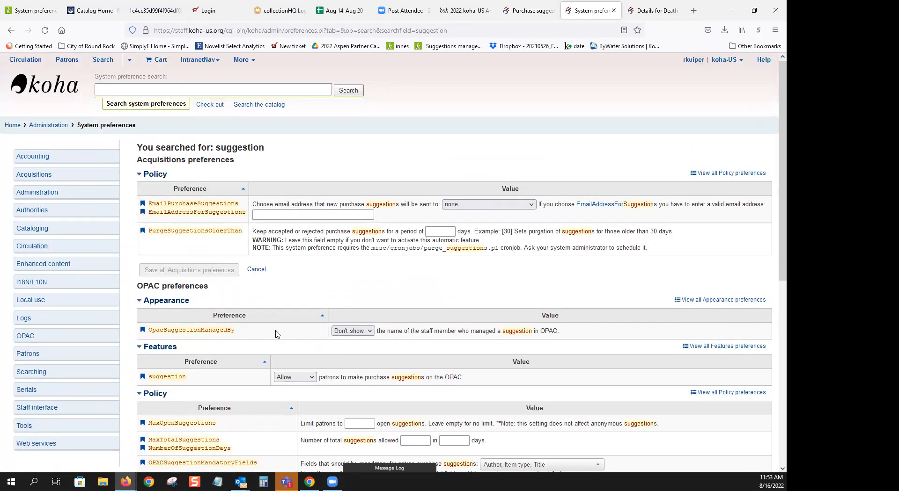
{"action": "scroll", "scroll_direction": "down", "scroll_amount": 3}
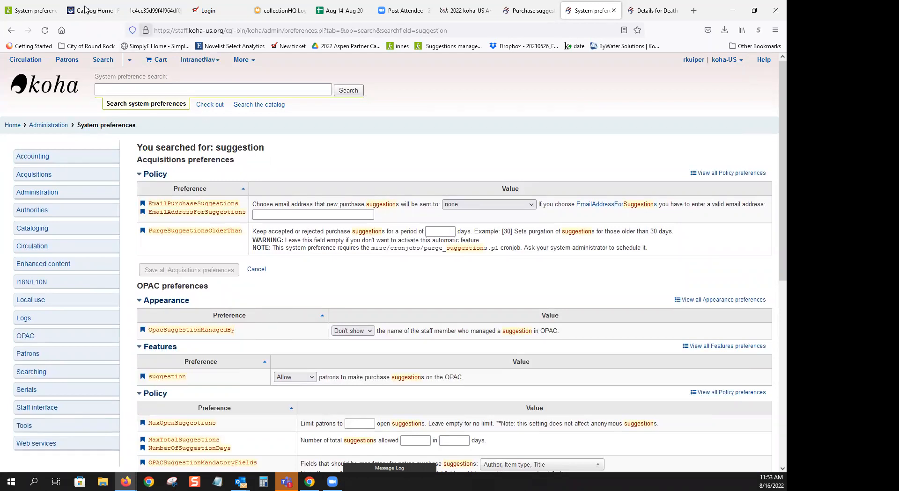
{"action": "left_click", "coordinate": [34, 174]}
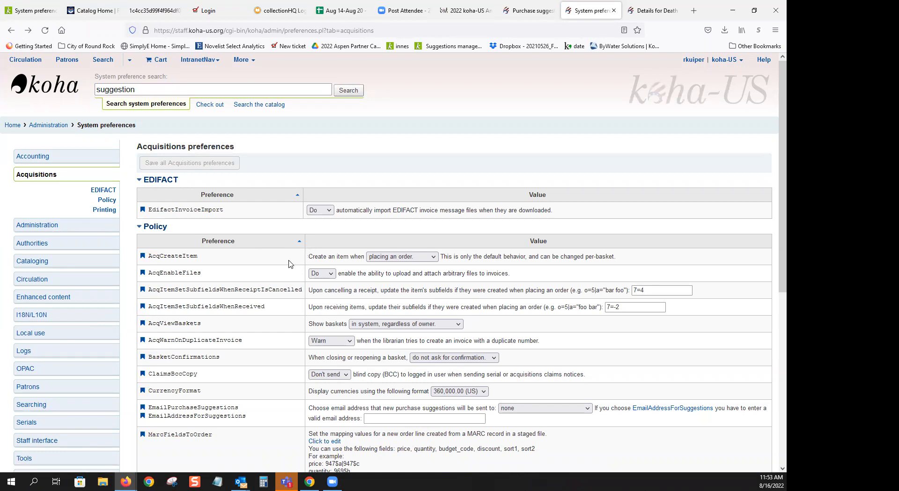